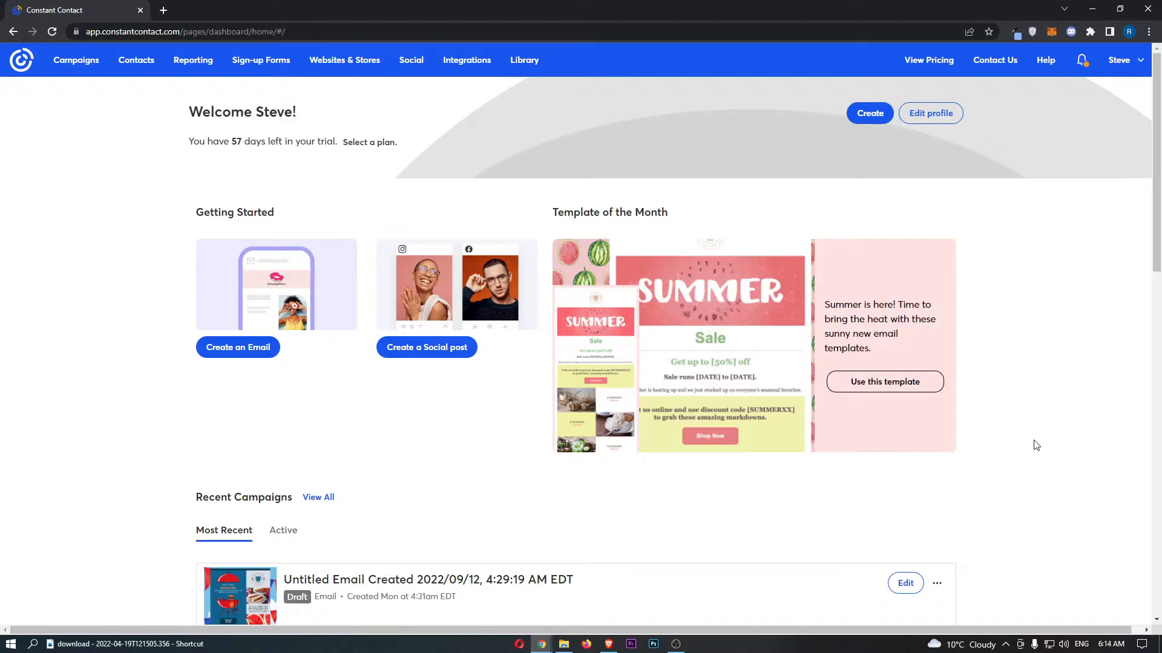
mouse_move(328, 199)
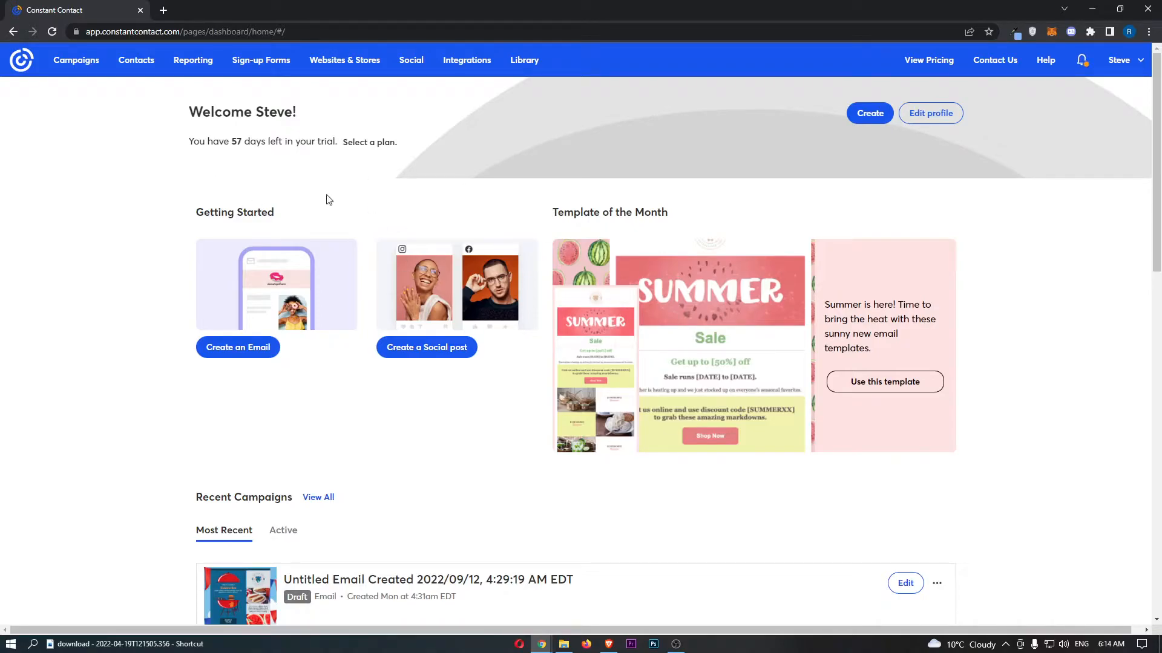
mouse_move(110, 102)
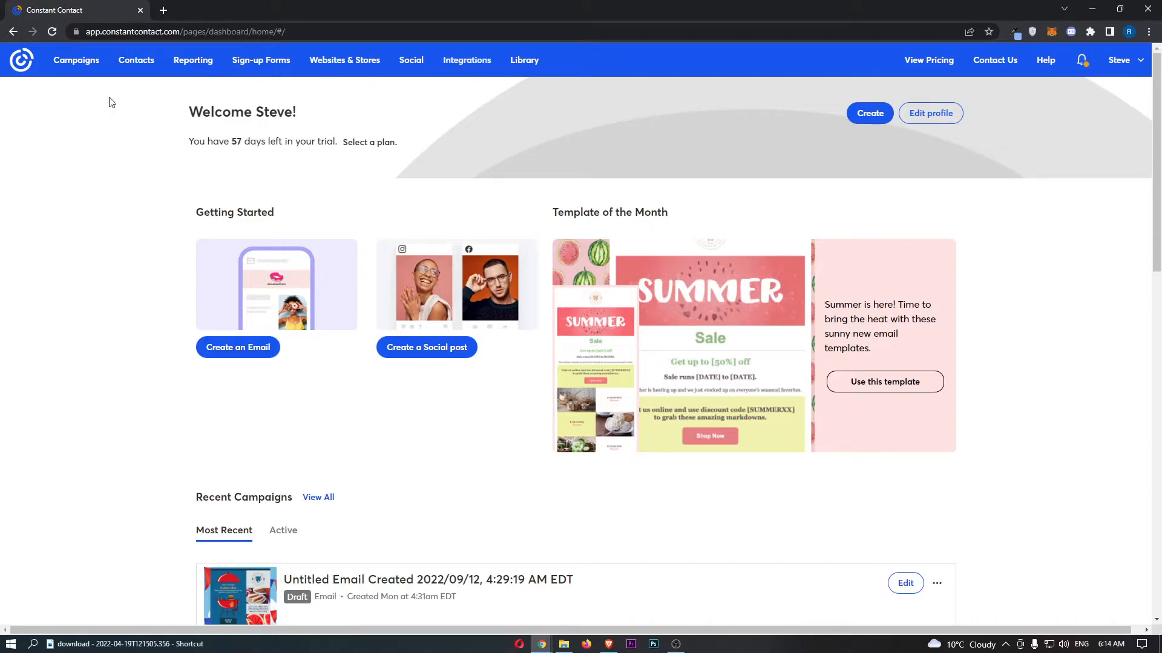
mouse_move(463, 63)
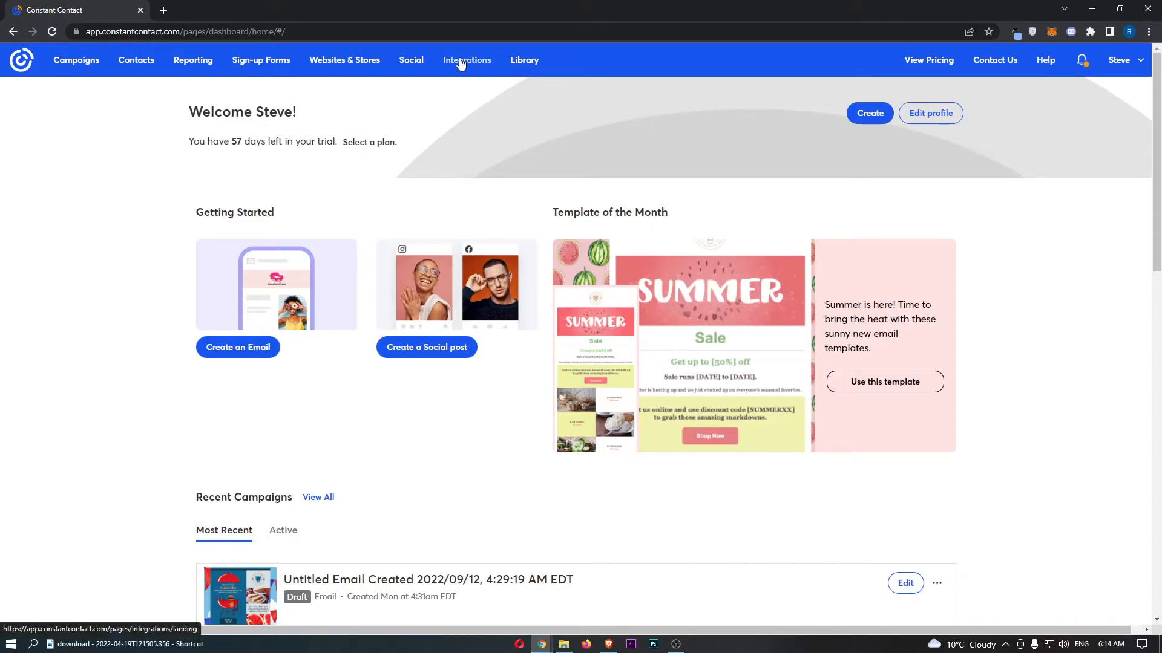
Go to the Integrations page from the top navigation bar
click(467, 60)
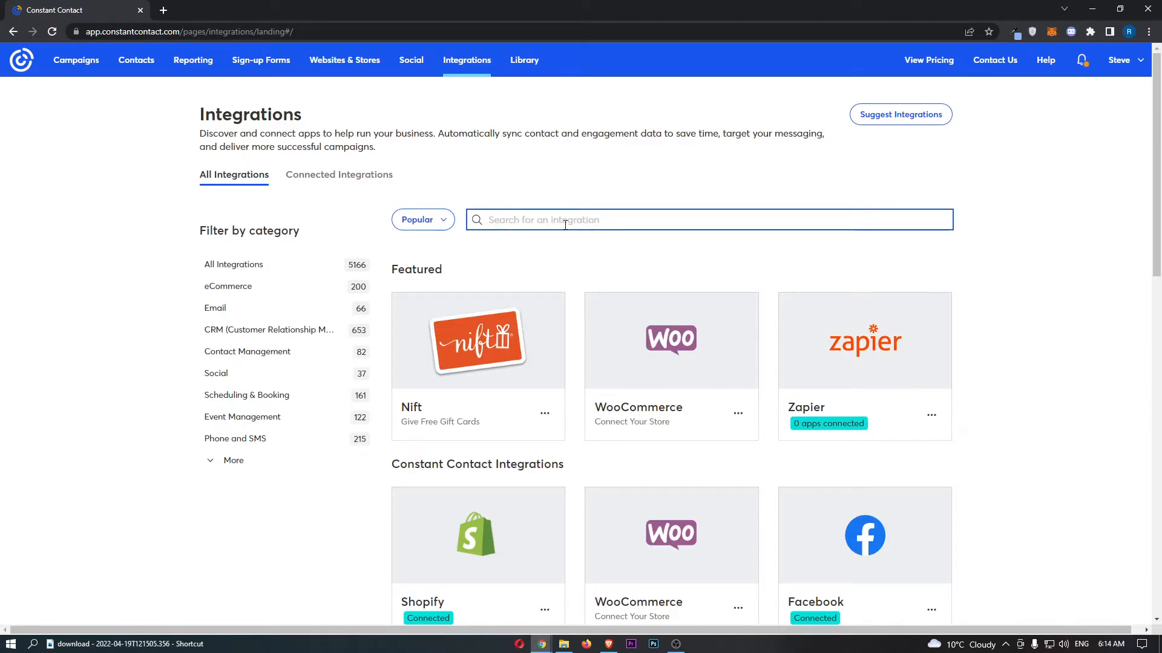
Search 'wix', select the Wix integration and start Connect Account
text(wix)
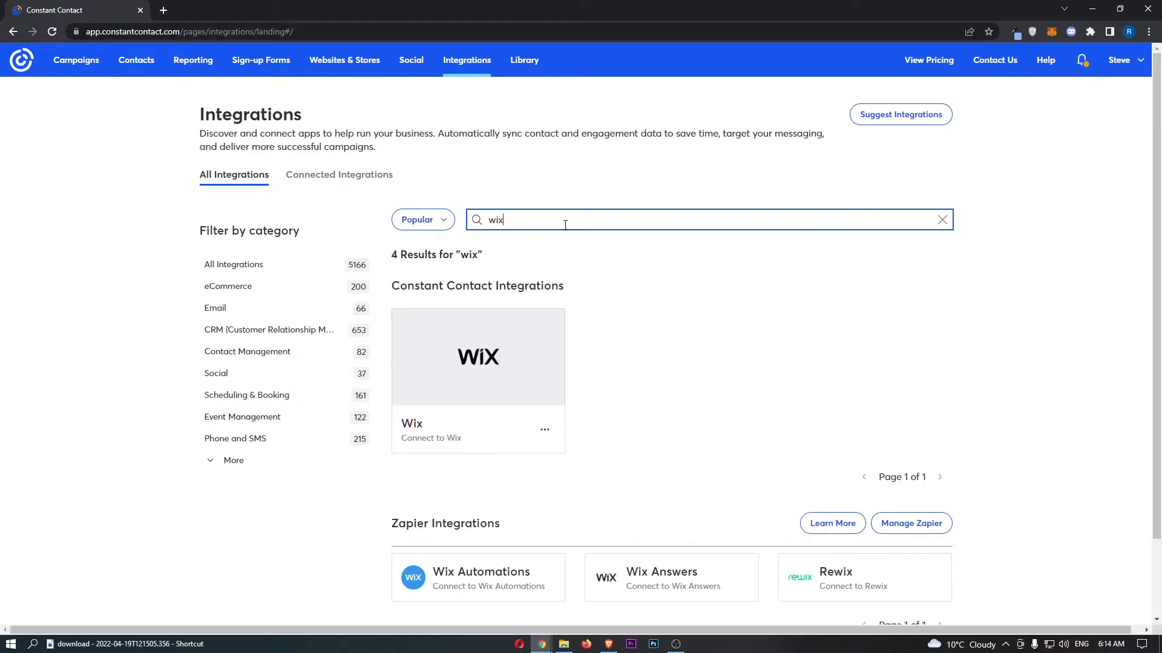
mouse_move(501, 360)
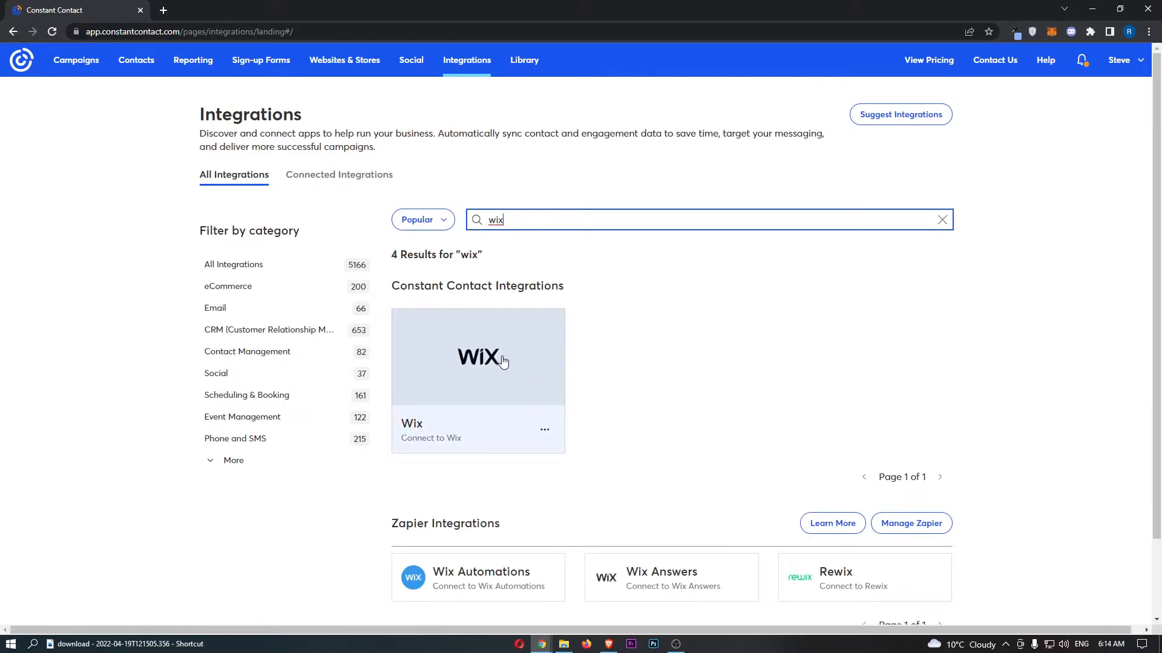
click(478, 357)
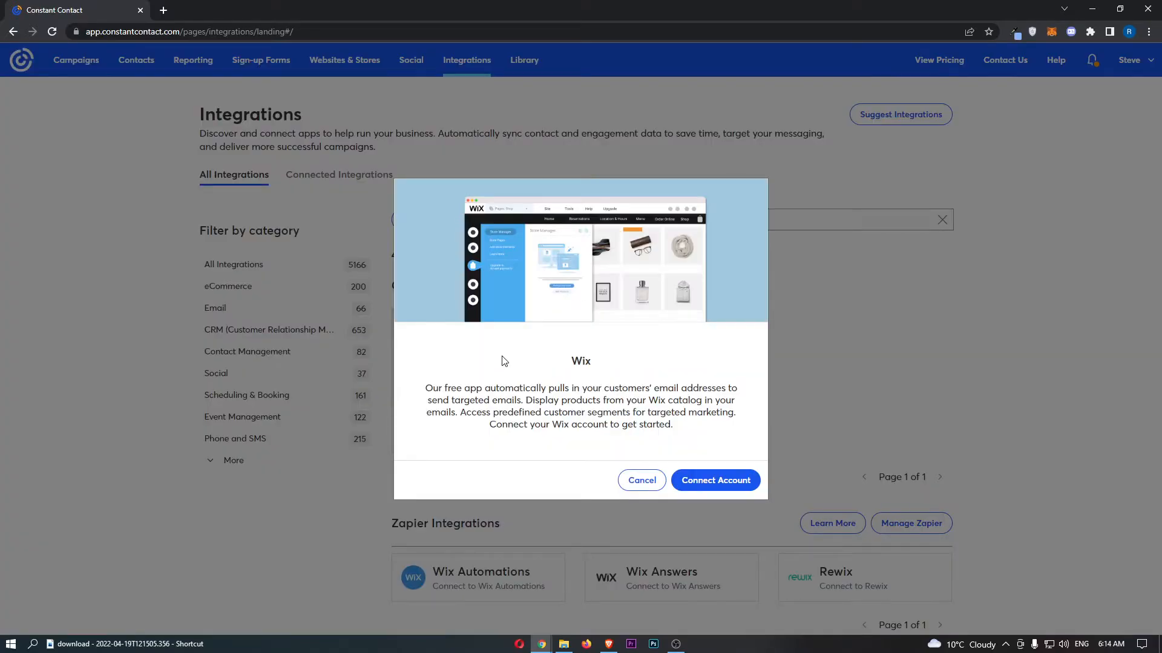
mouse_move(726, 488)
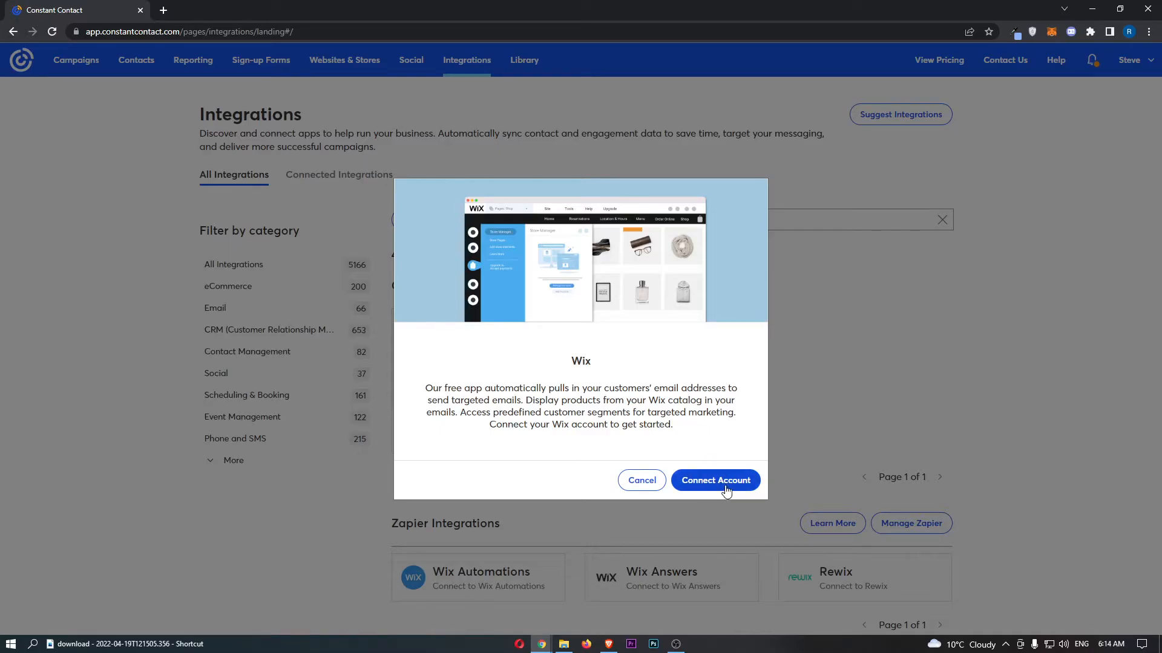
click(715, 480)
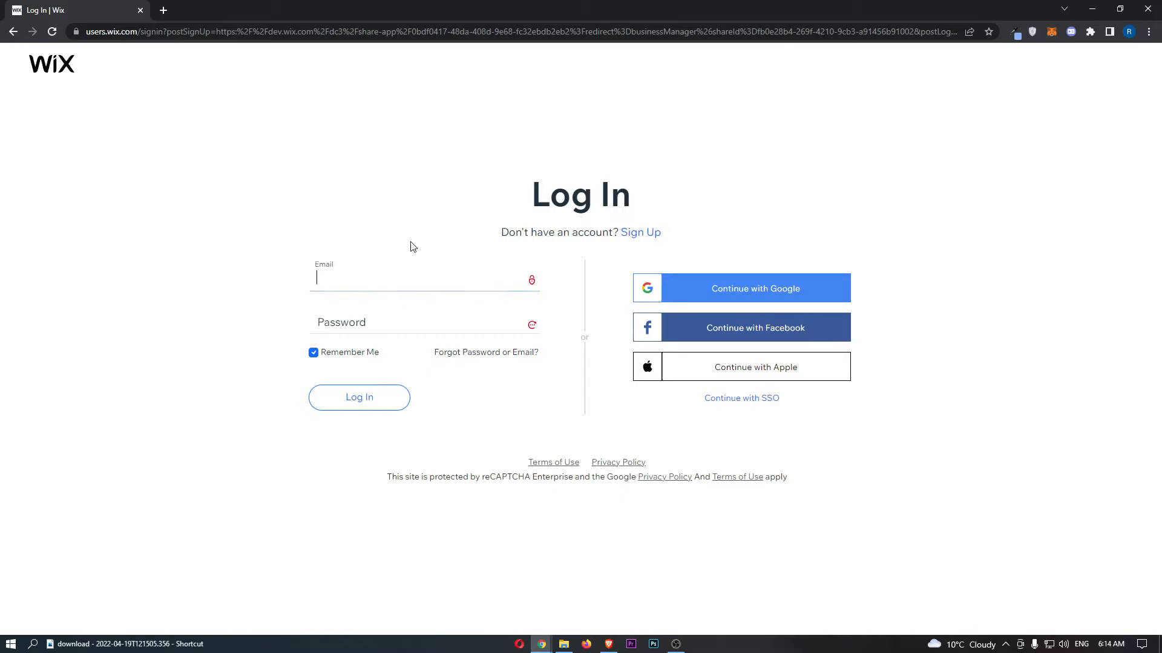
mouse_move(421, 276)
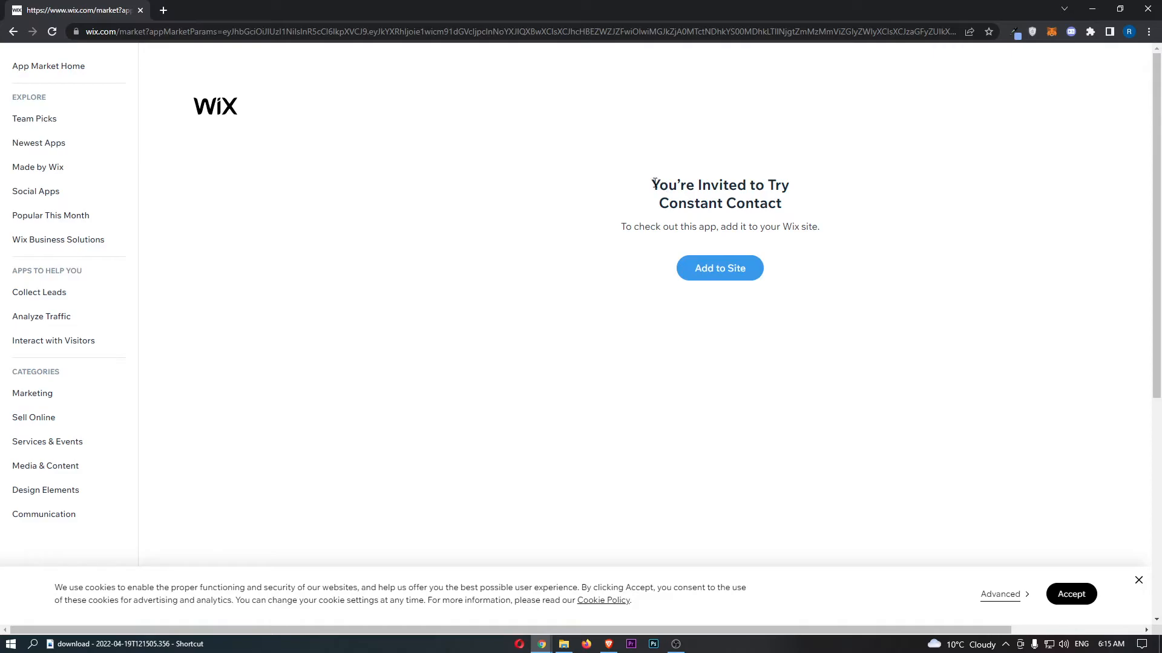
mouse_move(728, 246)
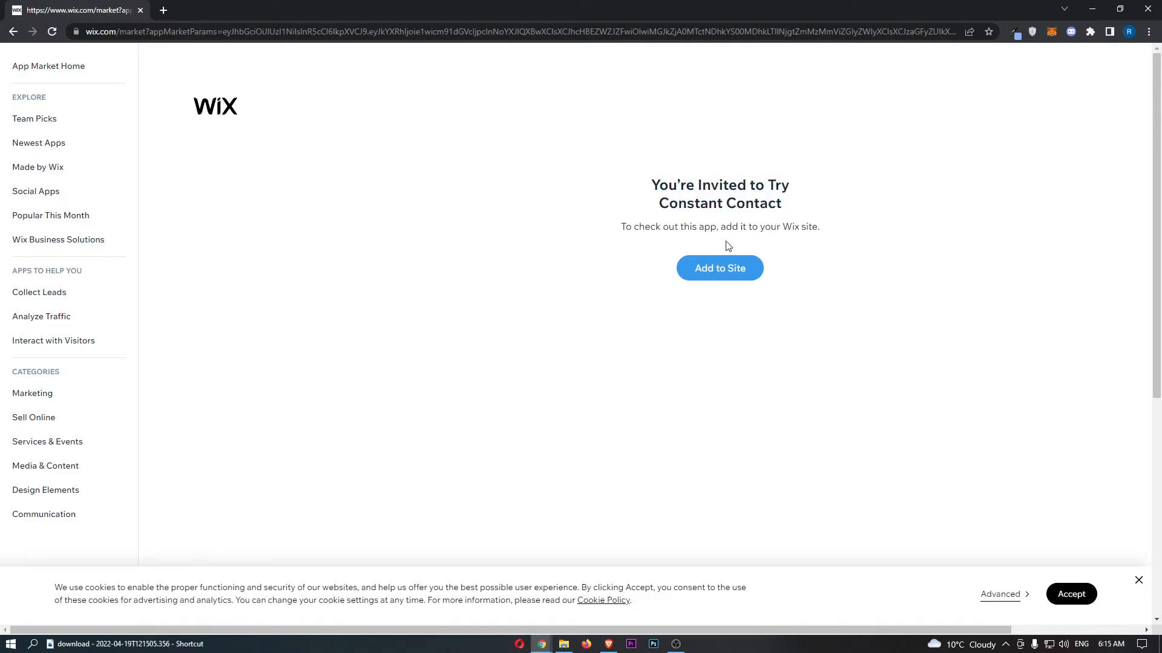
Add Constant Contact to the Wix site and Agree & Add its requested permissions
drag(669, 227, 790, 226)
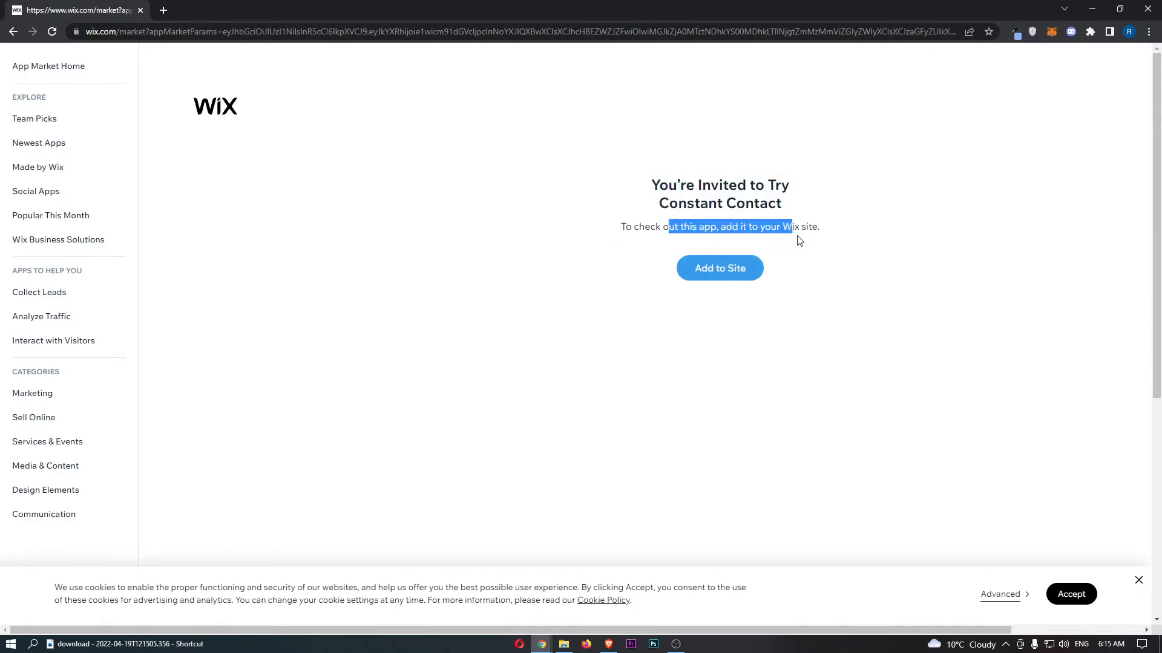
click(719, 267)
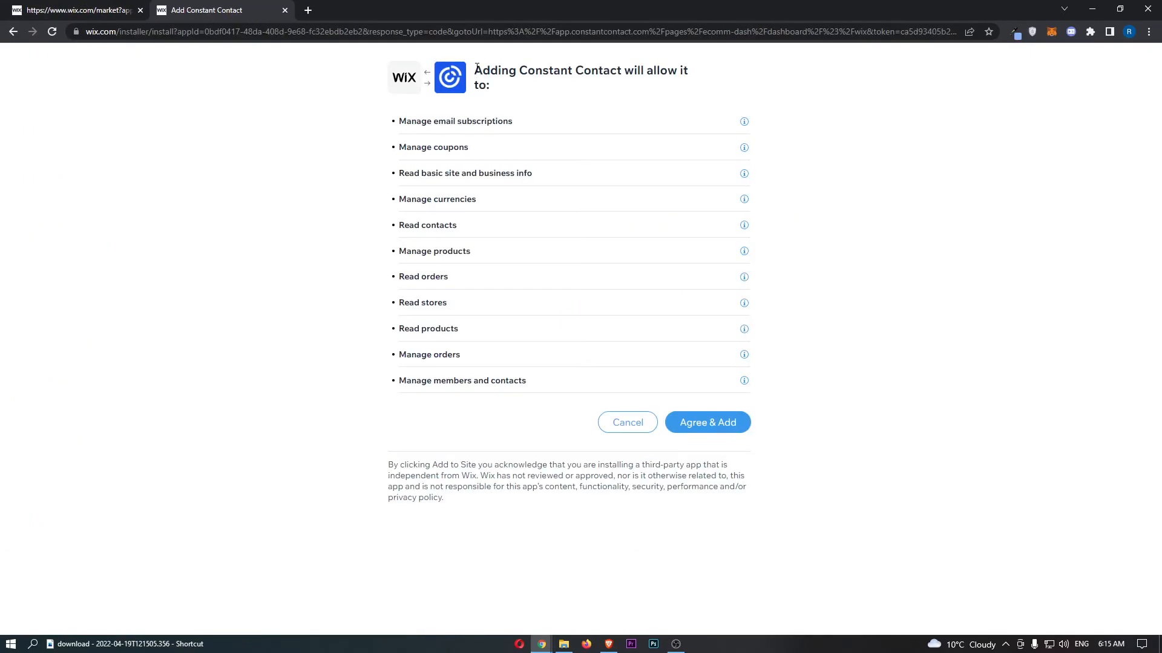
mouse_move(547, 354)
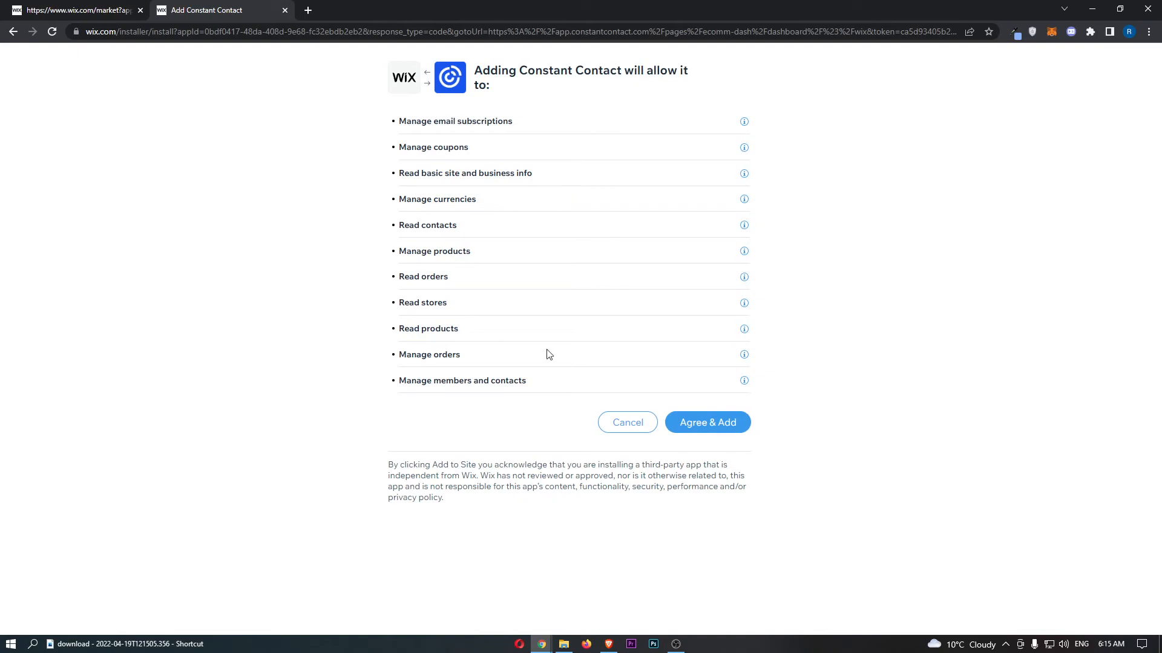
mouse_move(704, 428)
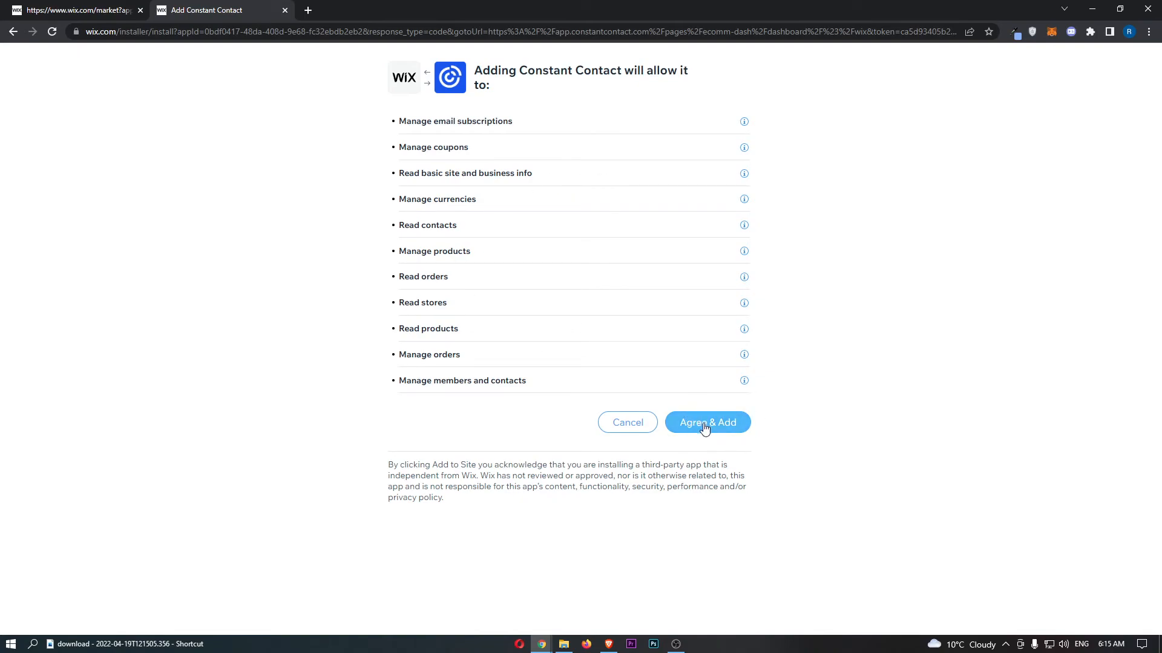
click(707, 423)
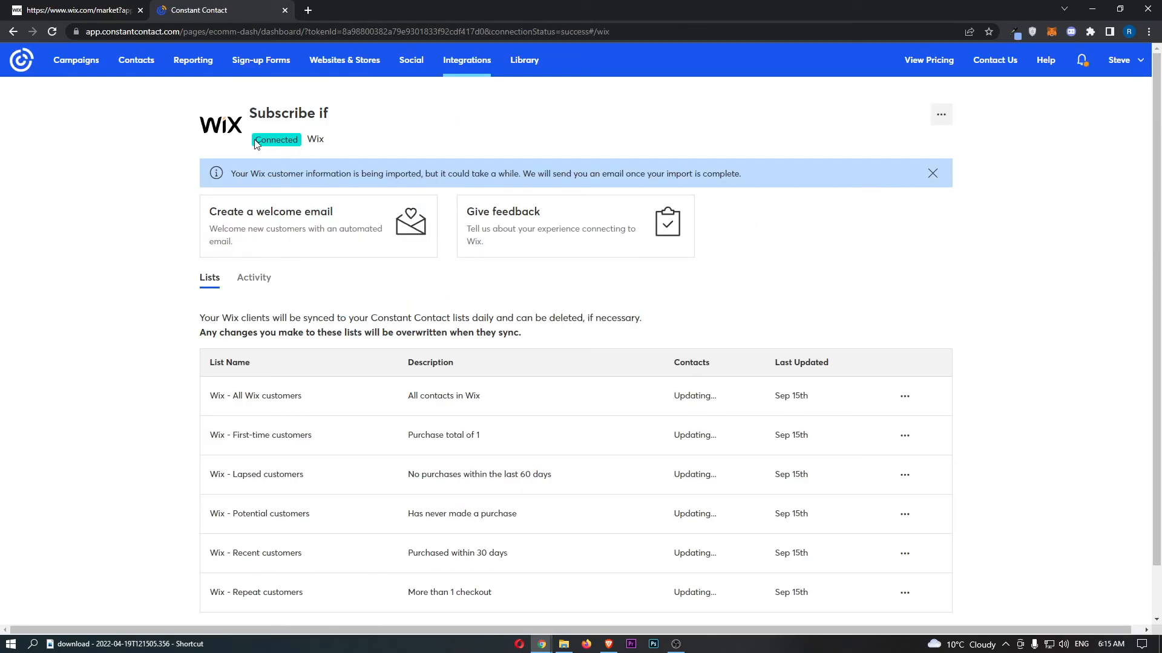